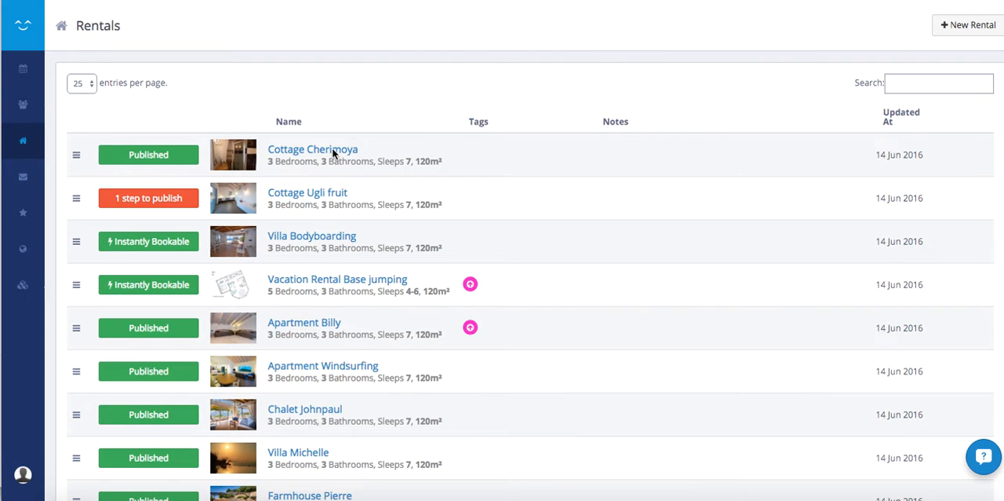
- Go to Cottage Cherimoya's Rates settings and scroll down to the Swap Rates Table section
{"action": "left_click", "coordinate": [312, 149]}
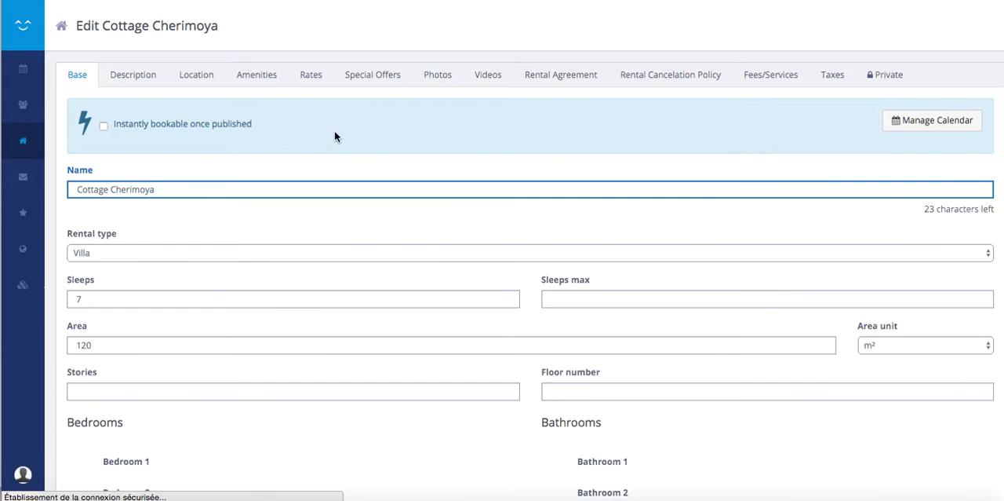
{"action": "left_click", "coordinate": [310, 75]}
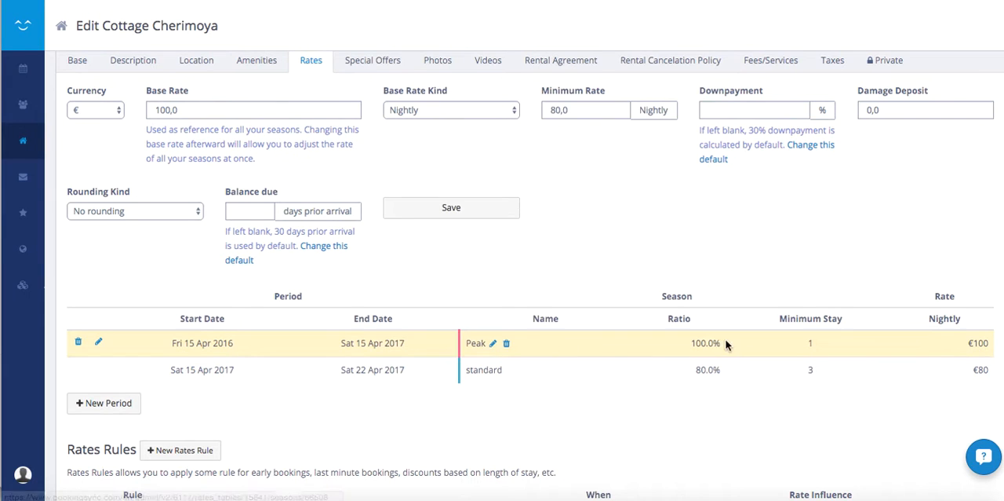
{"action": "scroll", "scroll_direction": "down", "scroll_amount": 3}
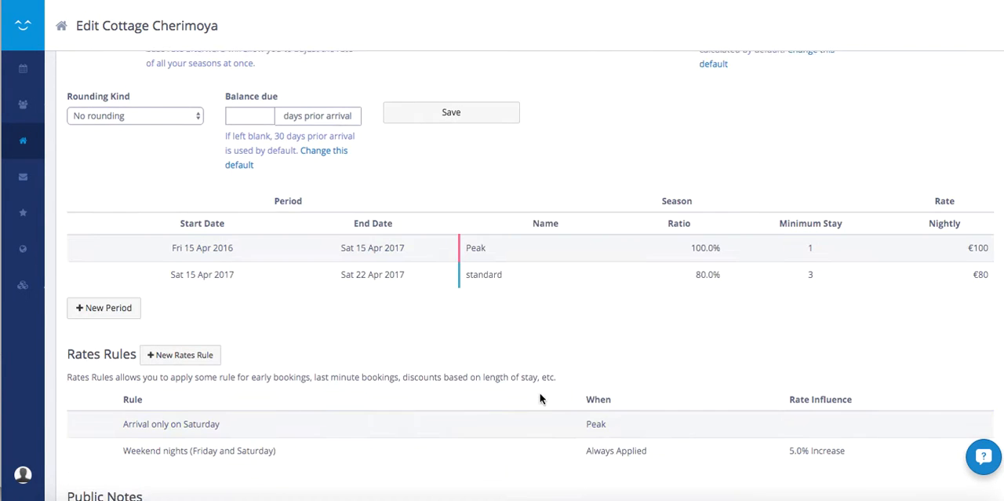
{"action": "scroll", "scroll_direction": "down", "scroll_amount": 3}
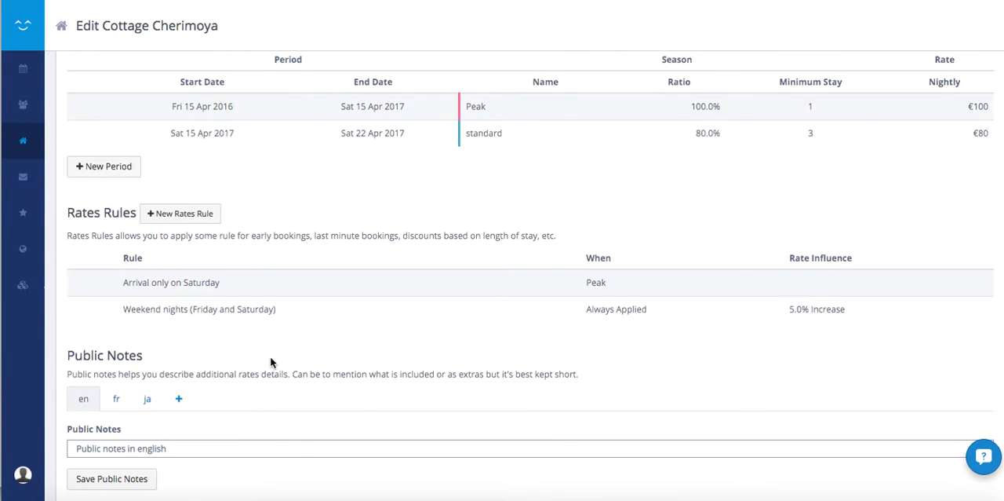
{"action": "scroll", "scroll_direction": "down", "scroll_amount": 3}
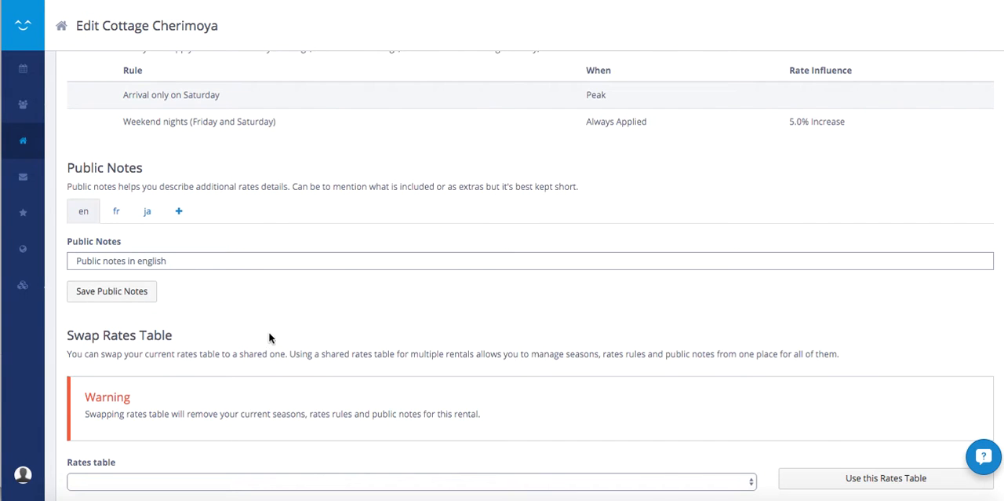
{"action": "mouse_move", "coordinate": [91, 342]}
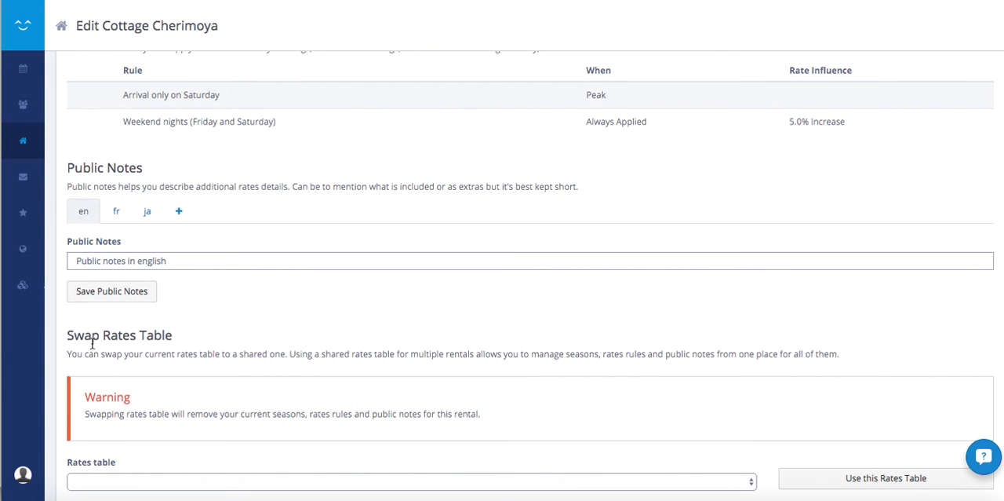
{"action": "scroll", "scroll_direction": "down", "scroll_amount": 3}
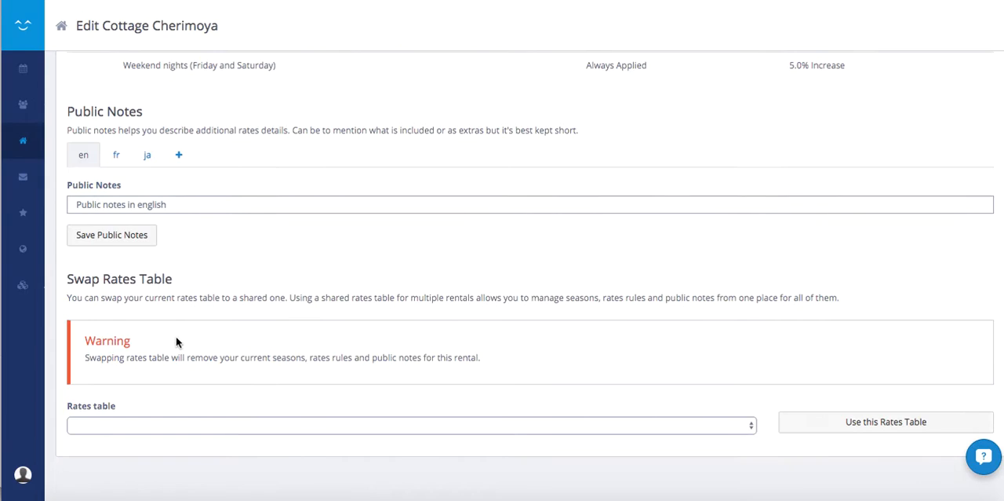
- Create and use a new shared rates table '3-bedroom rentals' cloned from Cottage Cherimoya
{"action": "left_click", "coordinate": [411, 424]}
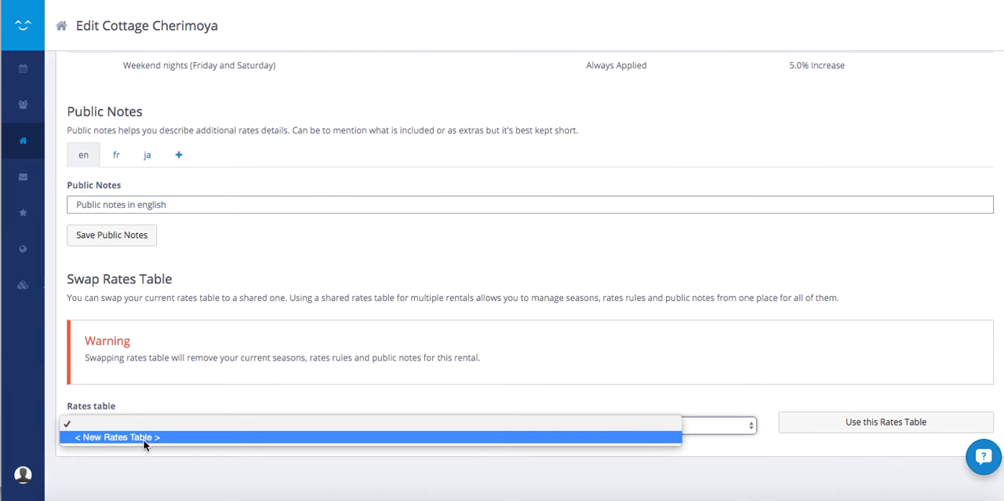
{"action": "left_click", "coordinate": [116, 436]}
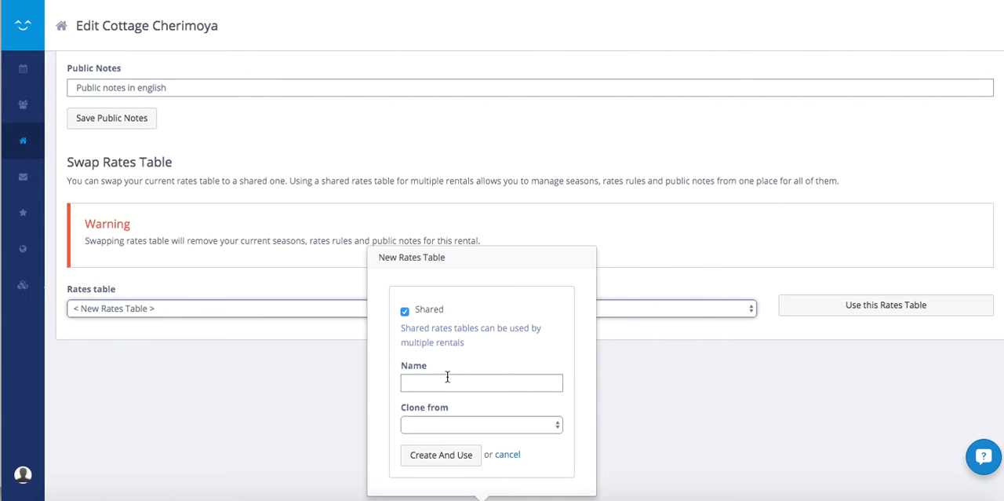
{"action": "type", "text": "3"}
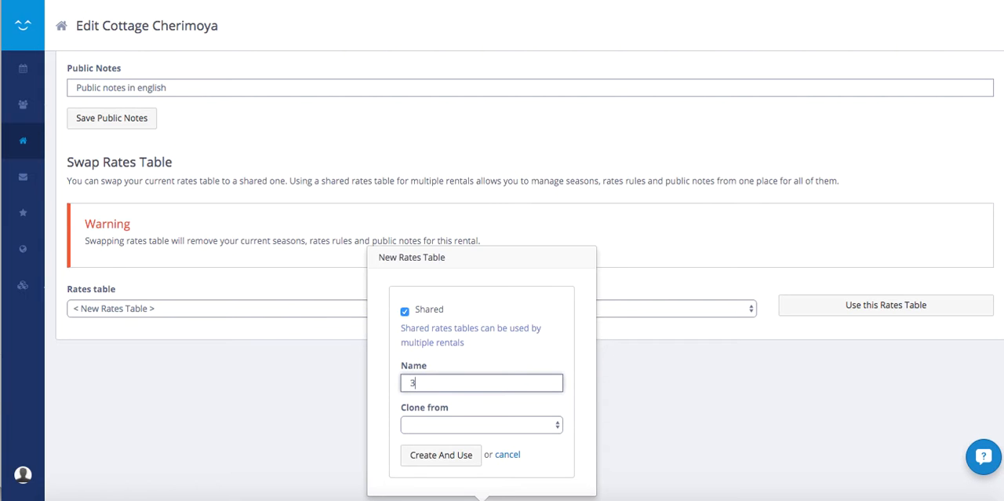
{"action": "type", "text": "-bed"}
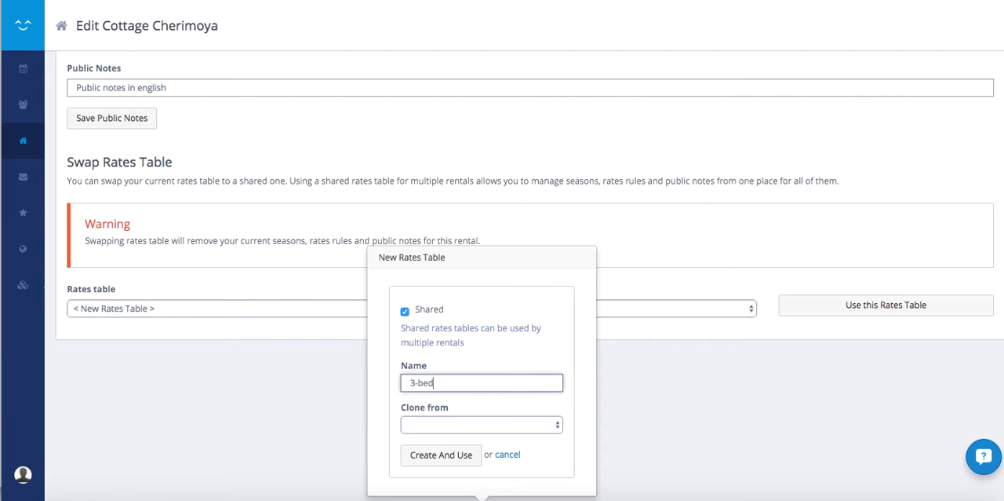
{"action": "type", "text": "room"}
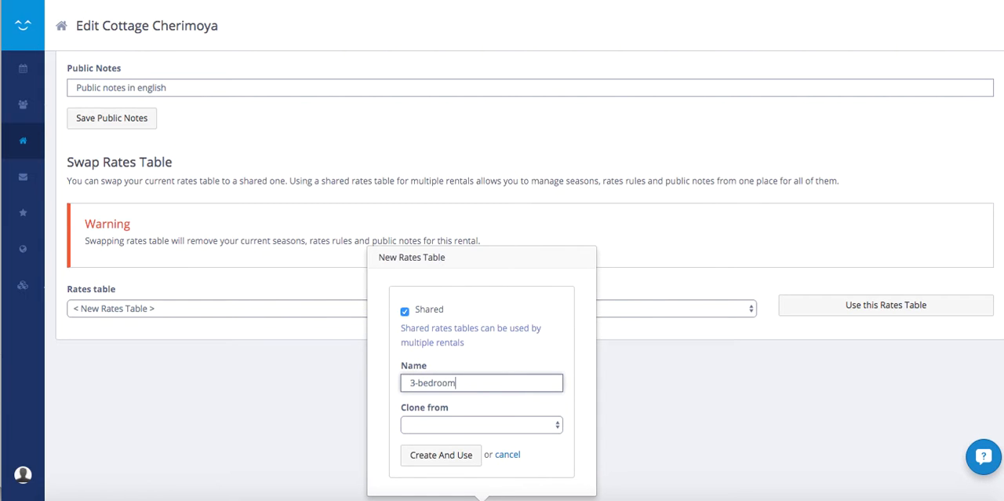
{"action": "type", "text": "rentals"}
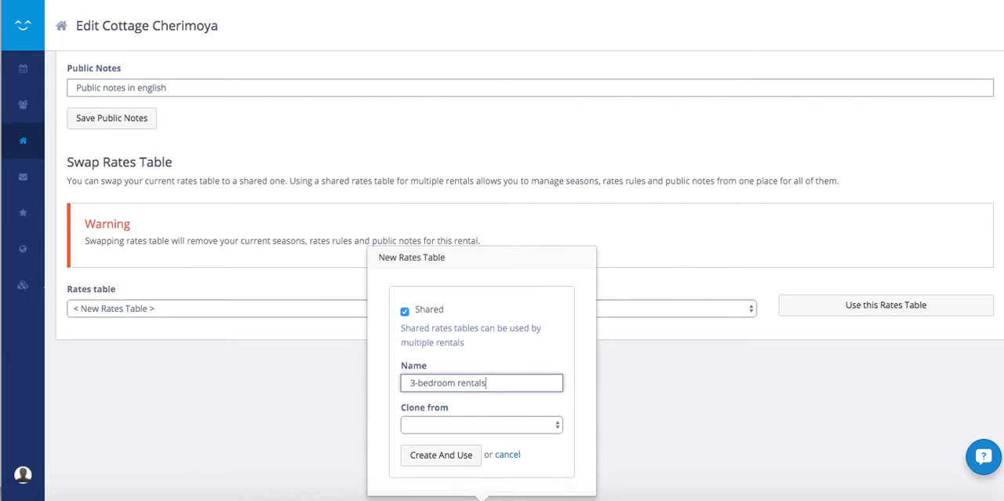
{"action": "left_click", "coordinate": [481, 424]}
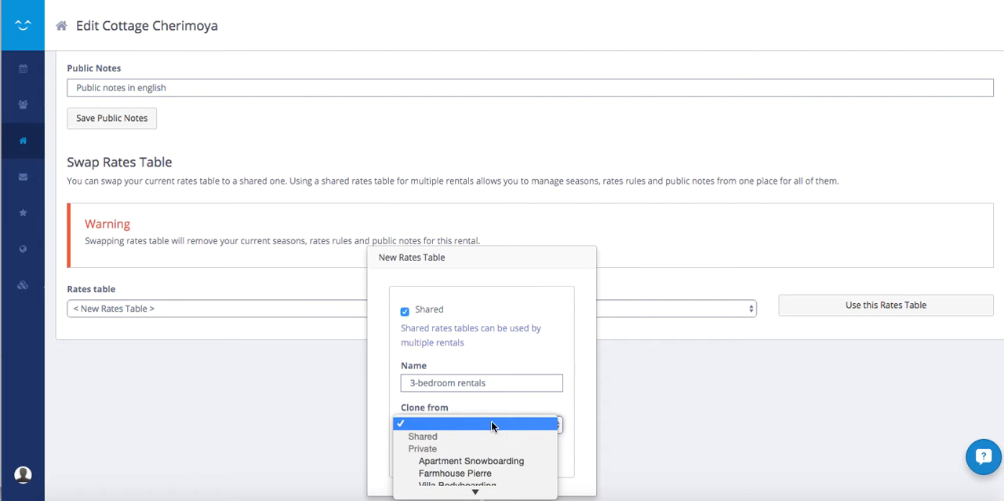
{"action": "mouse_move", "coordinate": [573, 433]}
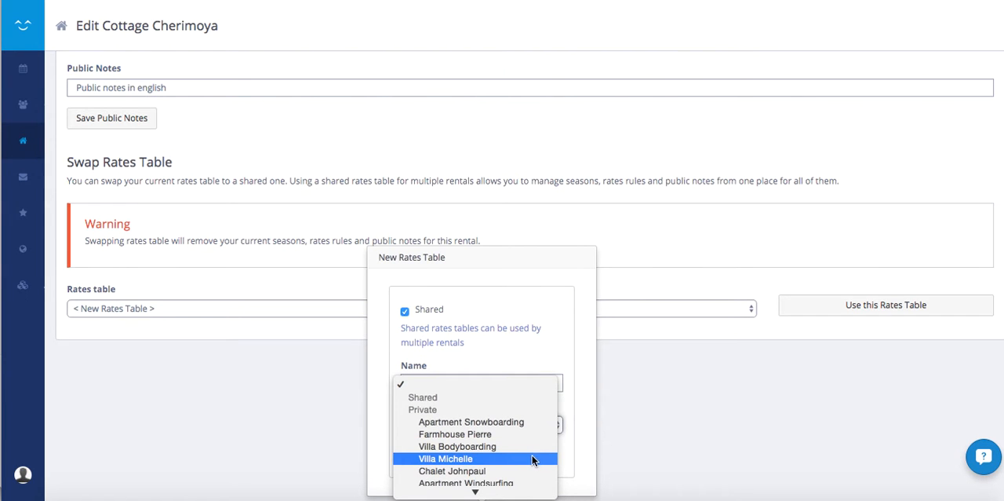
{"action": "mouse_move", "coordinate": [515, 460]}
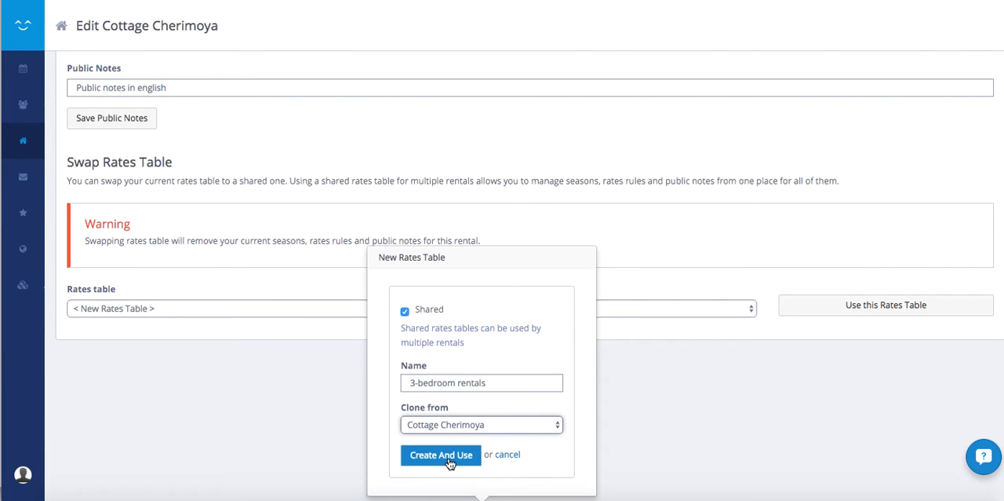
{"action": "left_click", "coordinate": [439, 455]}
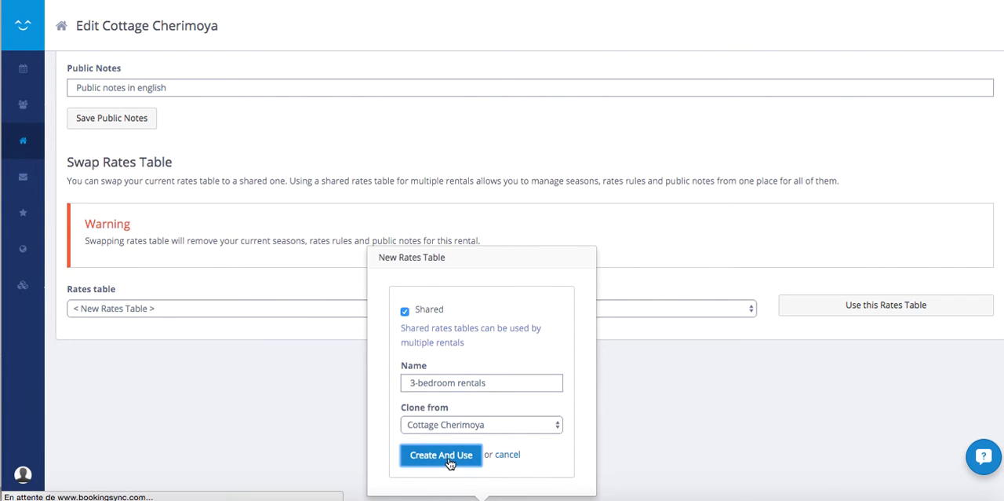
- Confirm the swap so Cottage Cherimoya uses the shared table, then review its cloned seasons
{"action": "left_click", "coordinate": [441, 455]}
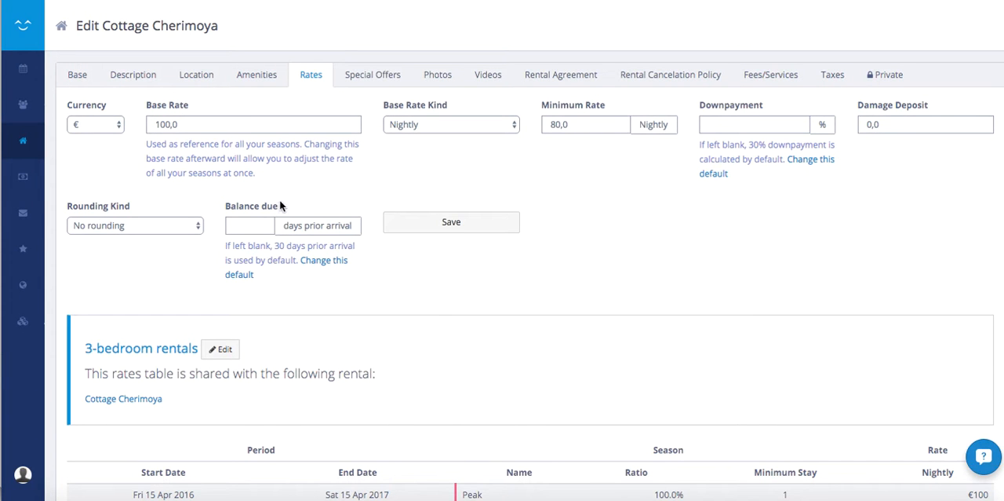
{"action": "mouse_move", "coordinate": [400, 214]}
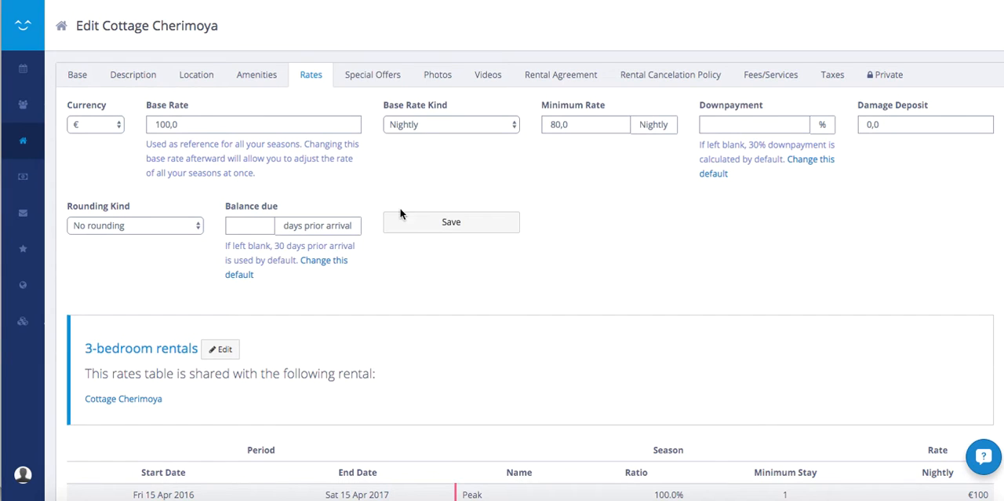
{"action": "scroll", "scroll_direction": "down", "scroll_amount": 3}
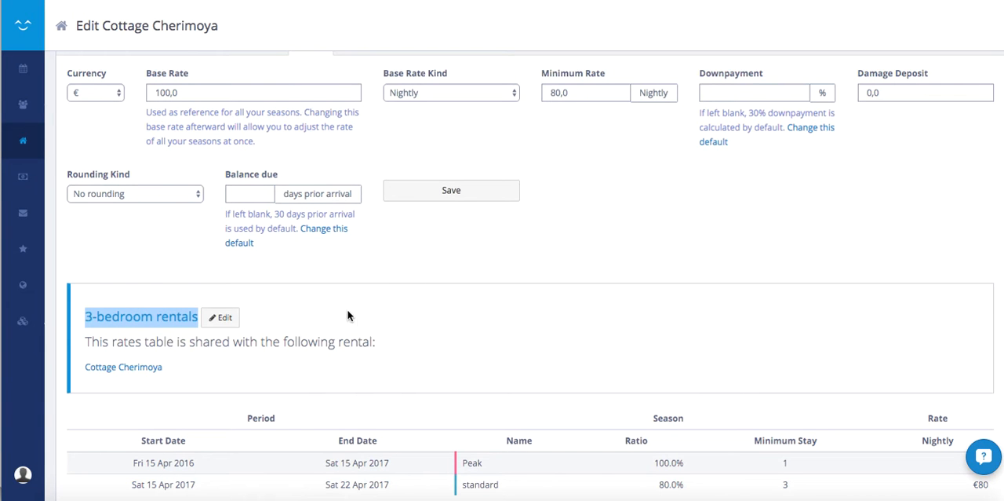
- Edit the '3-bedroom rentals' table and scroll to its seasons calendar and rates rules
{"action": "left_click", "coordinate": [220, 317]}
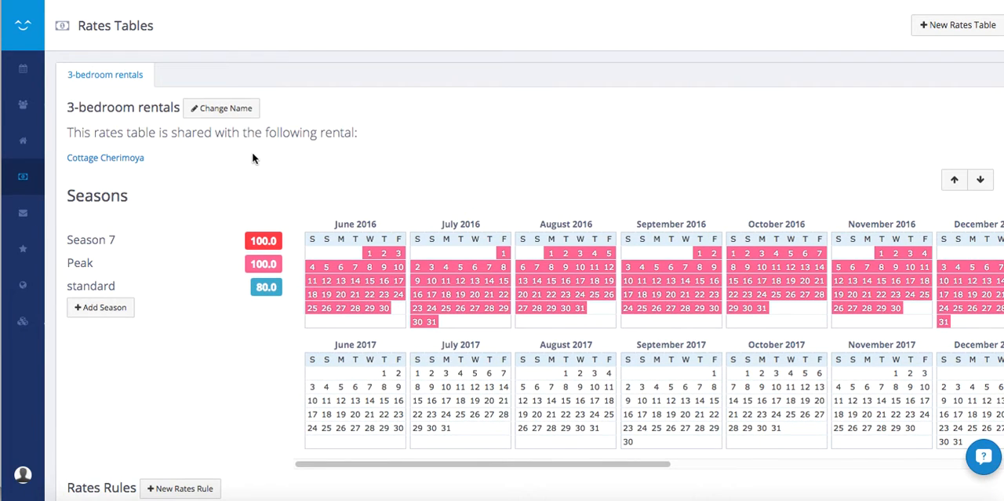
{"action": "scroll", "scroll_direction": "down", "scroll_amount": 3}
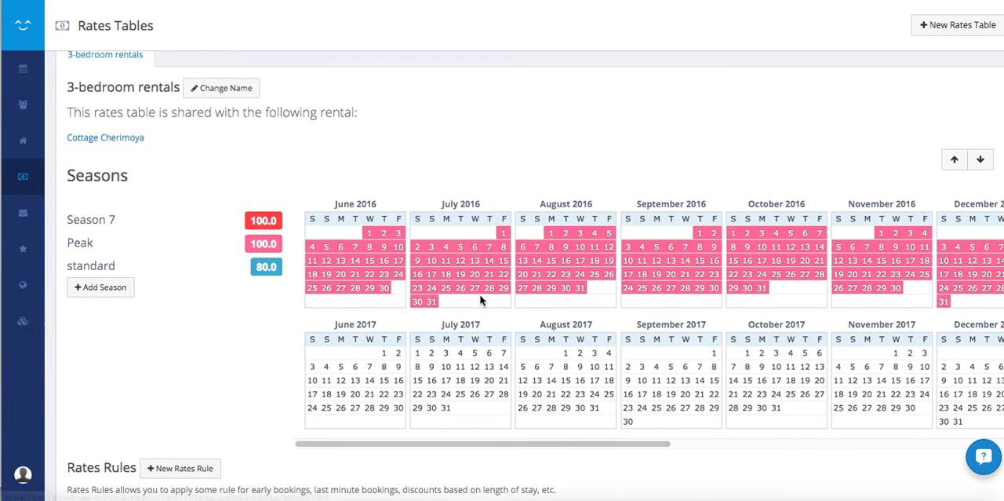
{"action": "scroll", "scroll_direction": "down", "scroll_amount": 3}
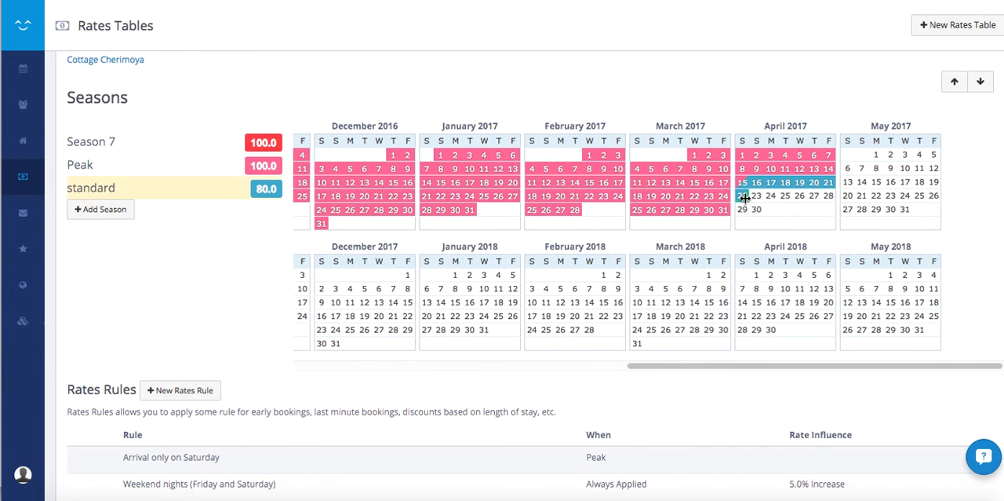
- Save a 22 April–22 May 2017 period under the standard season and review the updated table
{"action": "left_click", "coordinate": [742, 195]}
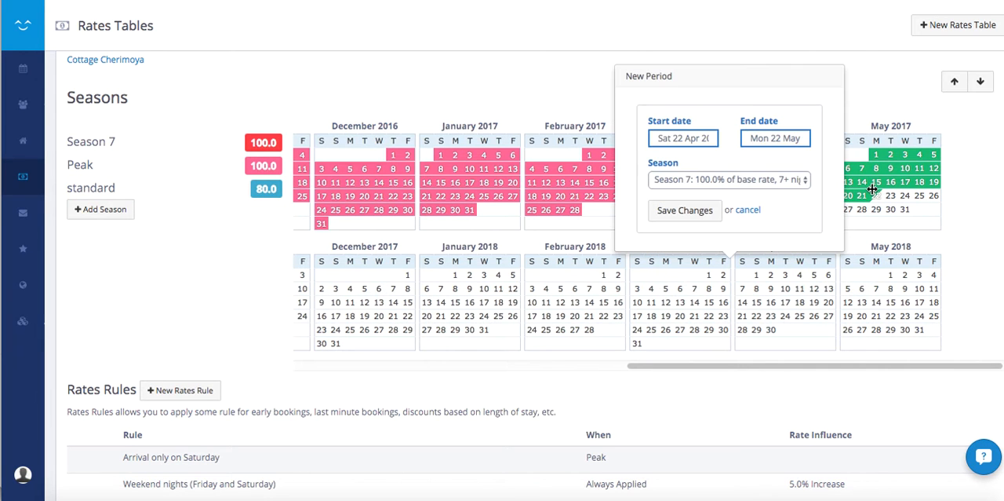
{"action": "mouse_move", "coordinate": [725, 180]}
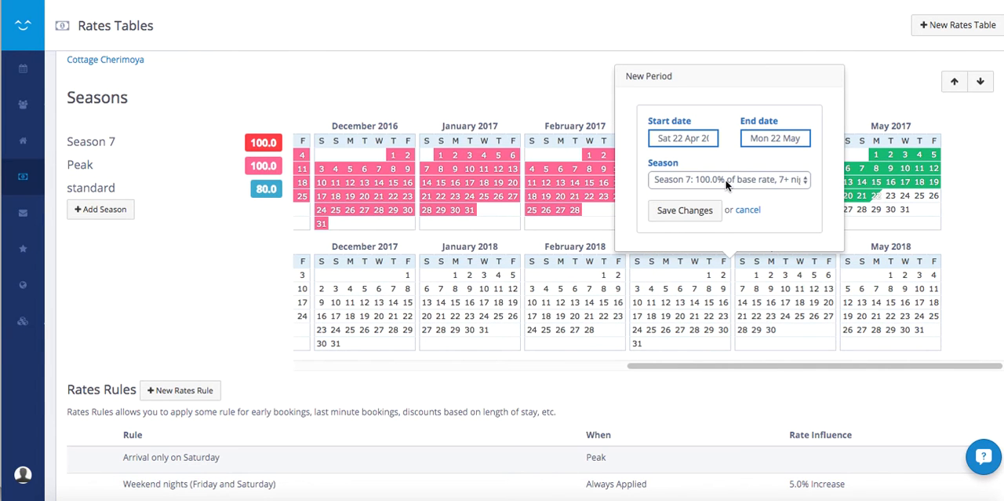
{"action": "left_click", "coordinate": [730, 179]}
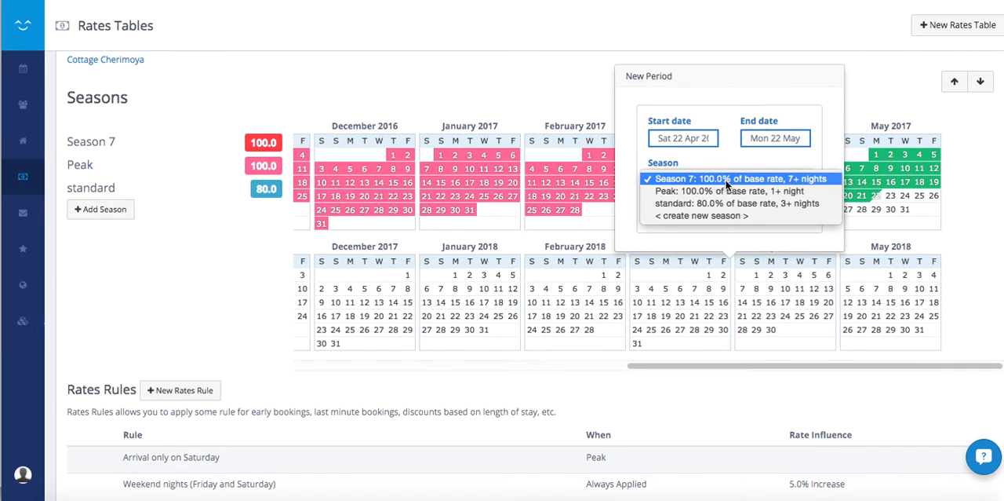
{"action": "left_click", "coordinate": [706, 204]}
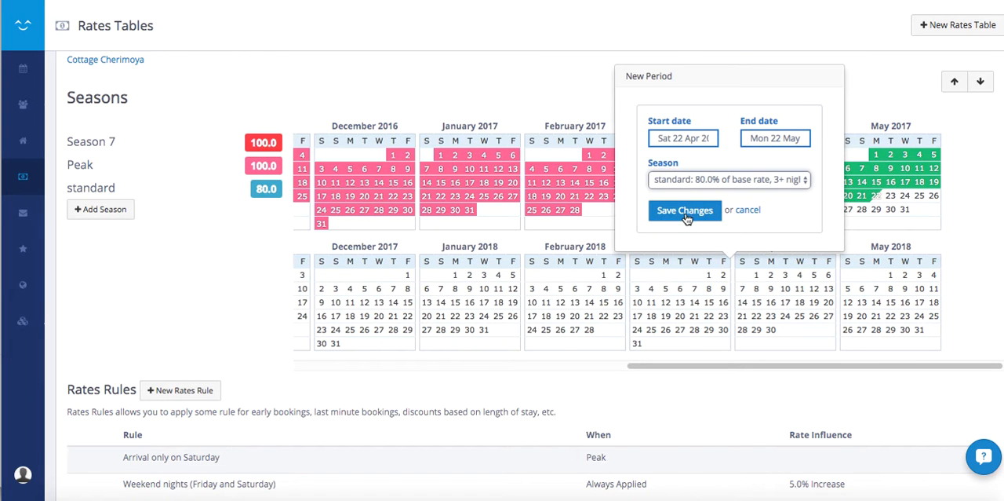
{"action": "left_click", "coordinate": [685, 211]}
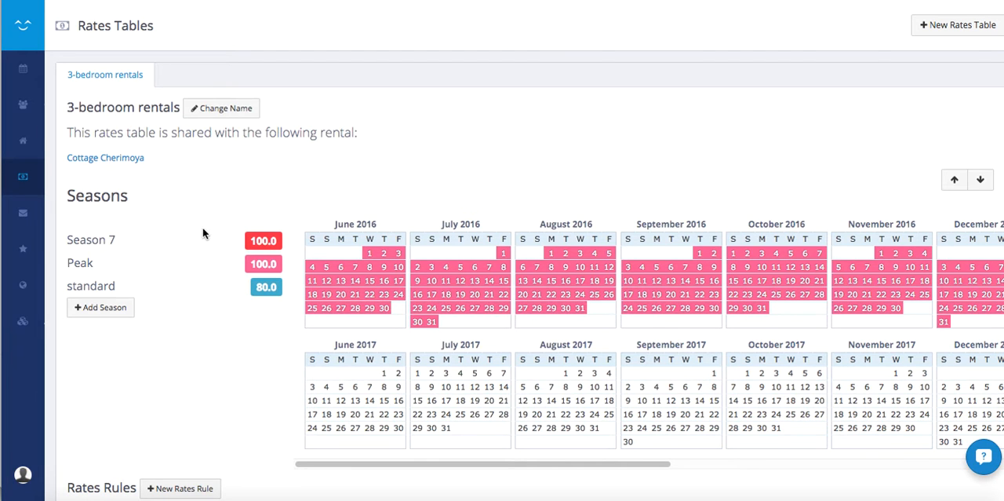
{"action": "scroll", "scroll_direction": "down", "scroll_amount": 3}
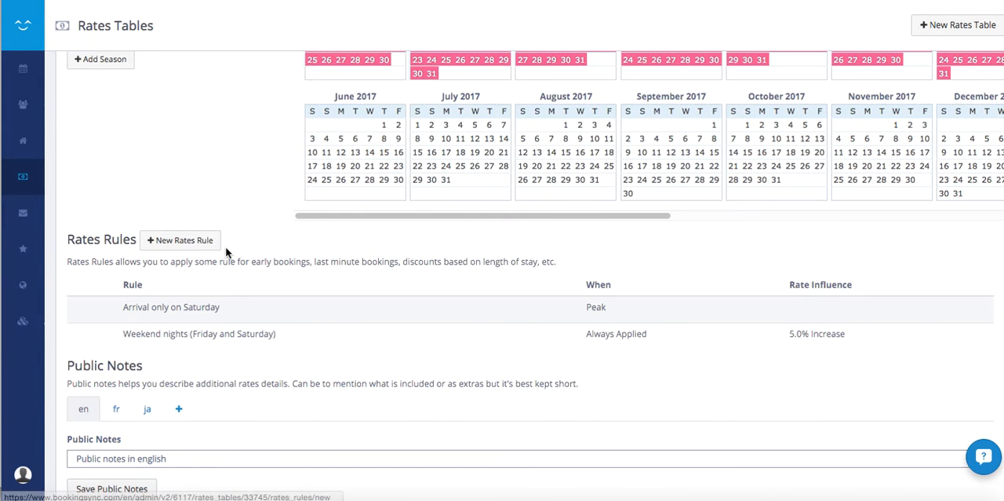
{"action": "mouse_move", "coordinate": [318, 290]}
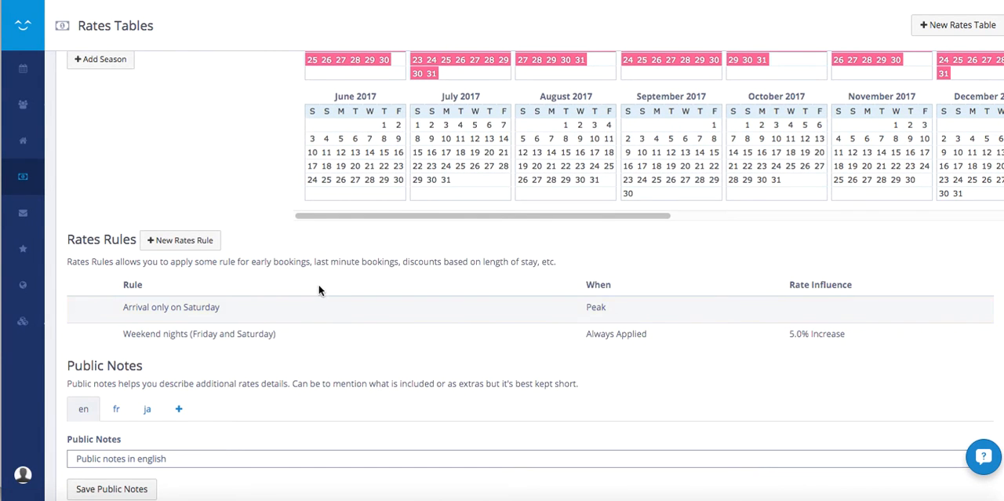
{"action": "scroll", "scroll_direction": "down", "scroll_amount": 3}
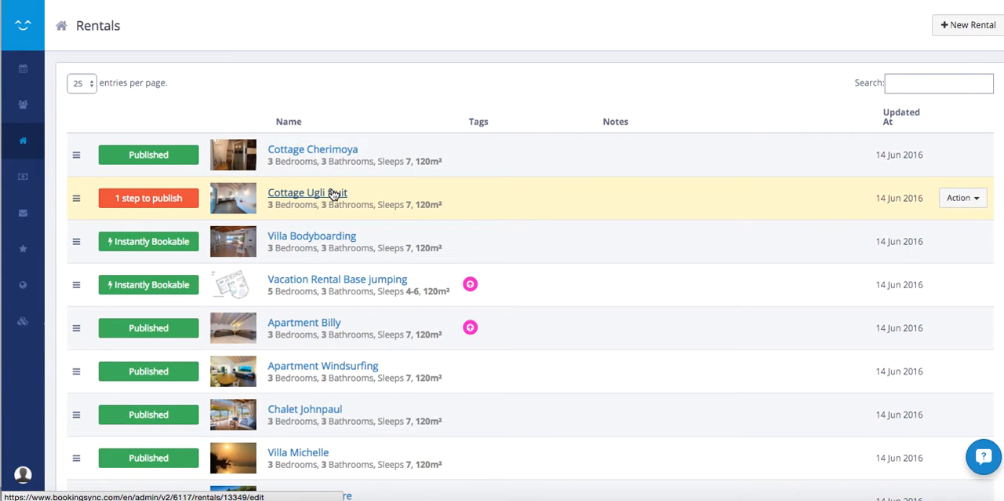
- In Cottage Ugli fruit's Rates settings, swap in the '3-bedroom rentals' table and apply it
{"action": "left_click", "coordinate": [308, 191]}
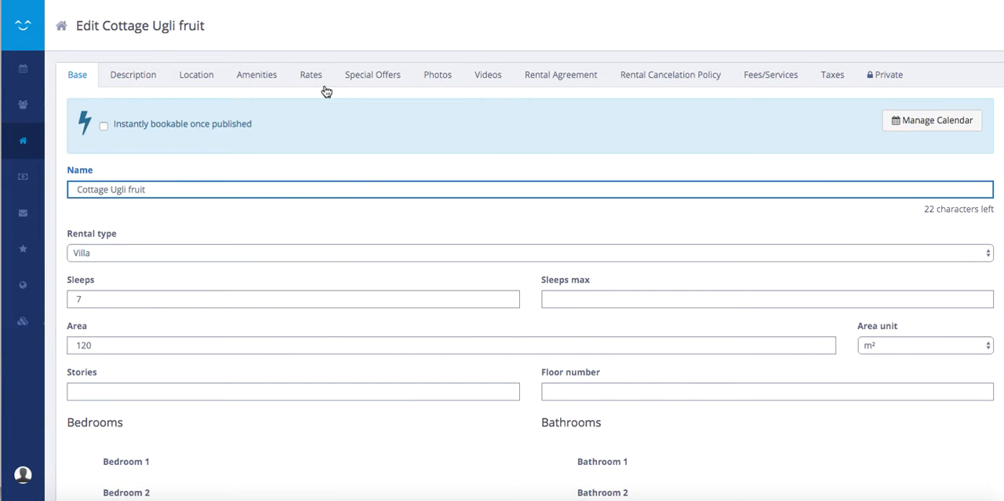
{"action": "left_click", "coordinate": [311, 76]}
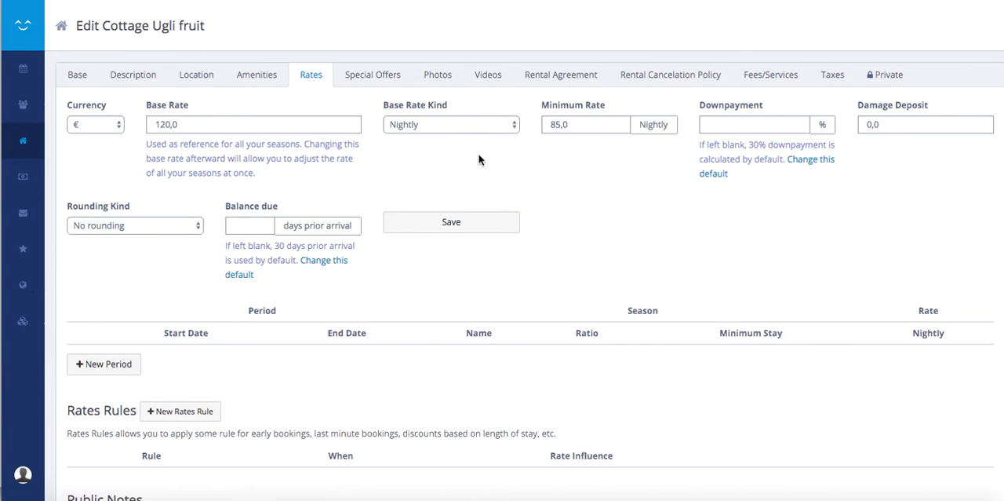
{"action": "scroll", "scroll_direction": "down", "scroll_amount": 3}
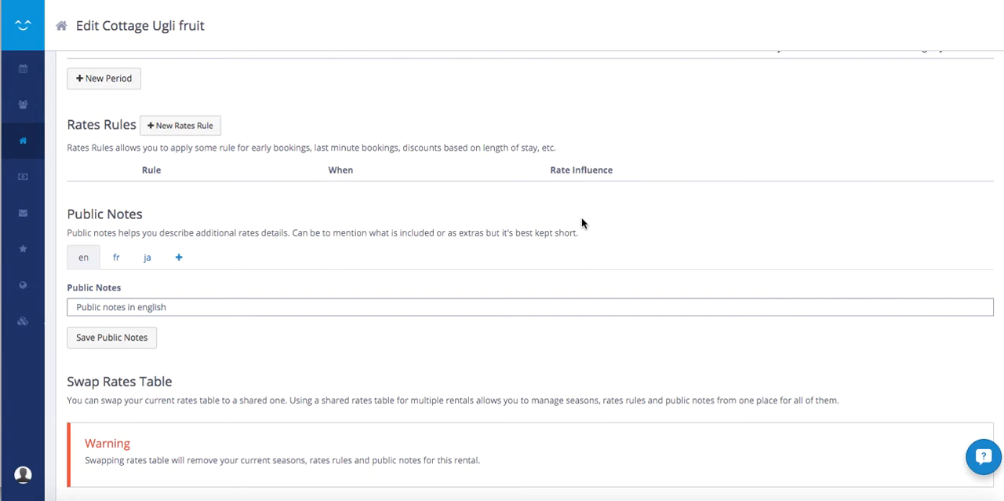
{"action": "scroll", "scroll_direction": "down", "scroll_amount": 3}
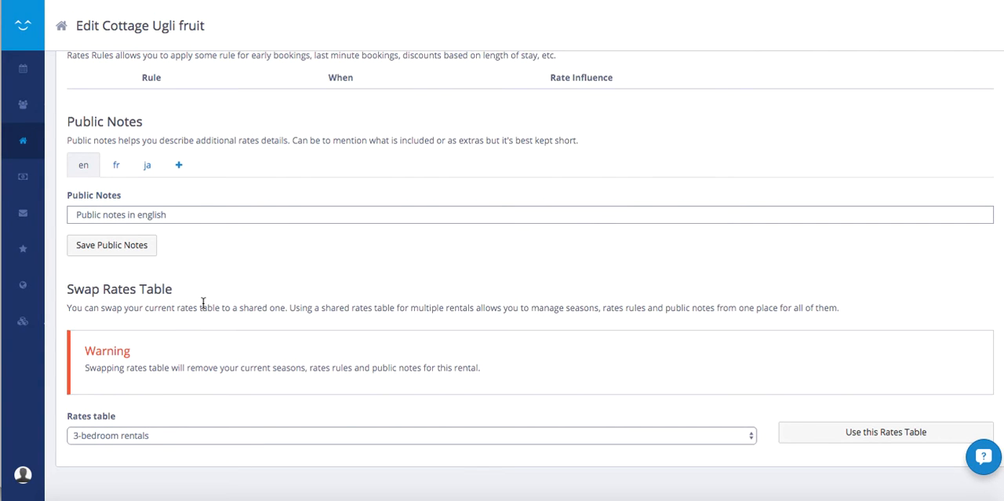
{"action": "scroll", "scroll_direction": "down", "scroll_amount": 3}
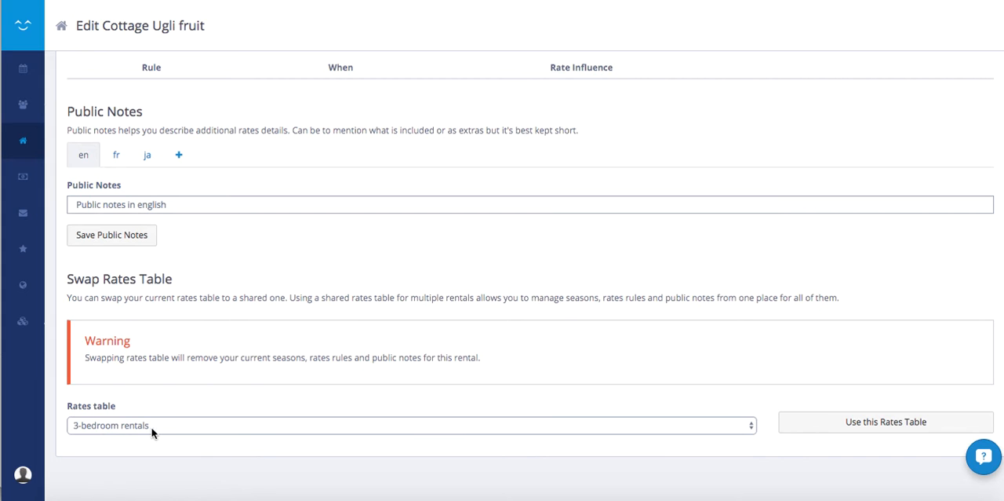
{"action": "left_click", "coordinate": [885, 420]}
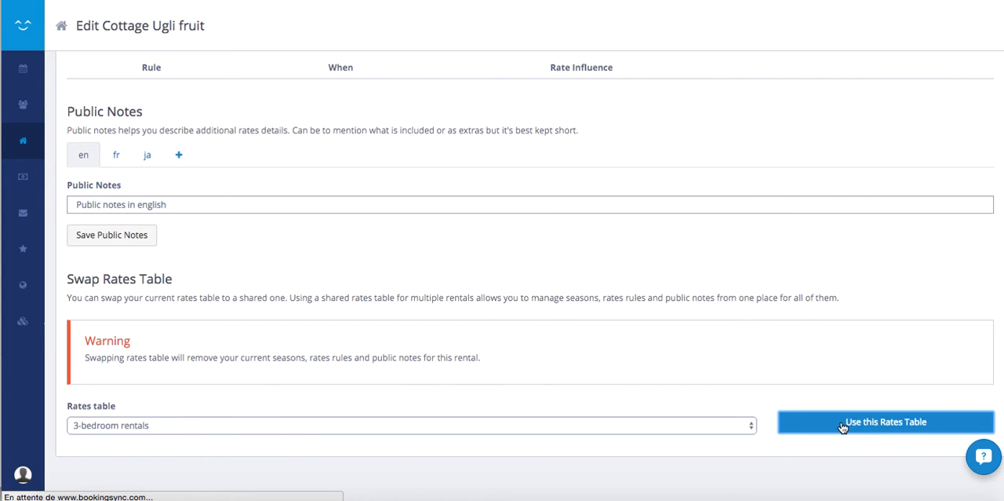
{"action": "left_click", "coordinate": [885, 421]}
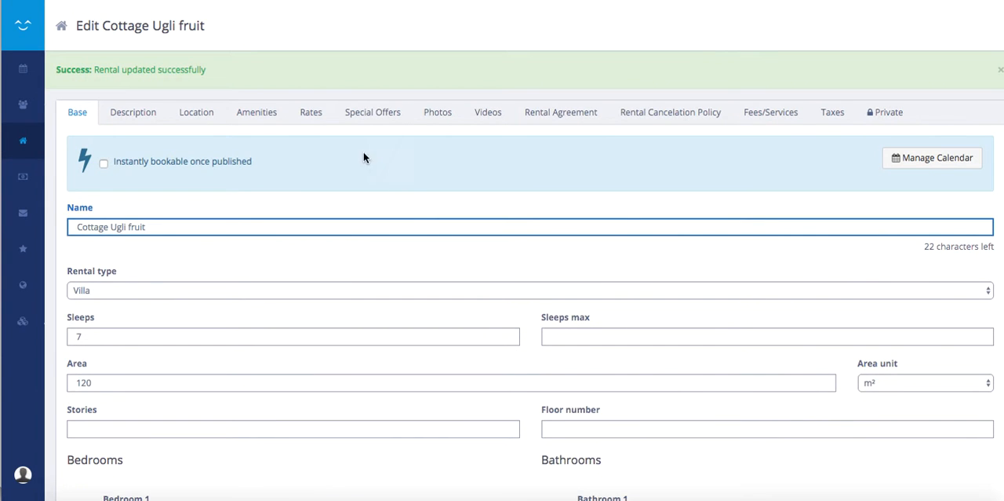
- Scroll through Cottage Ugli fruit's shared-table periods, rates rules and public notes
{"action": "left_click", "coordinate": [311, 112]}
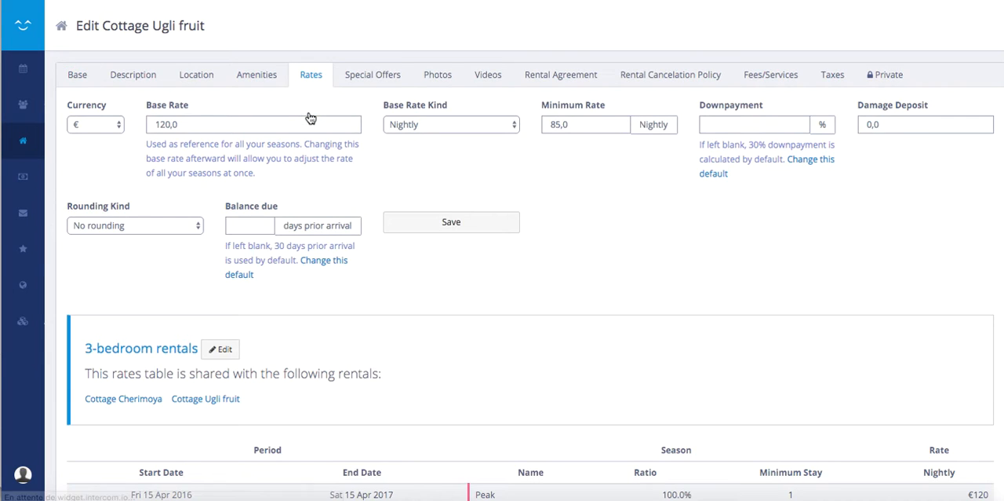
{"action": "scroll", "scroll_direction": "down", "scroll_amount": 3}
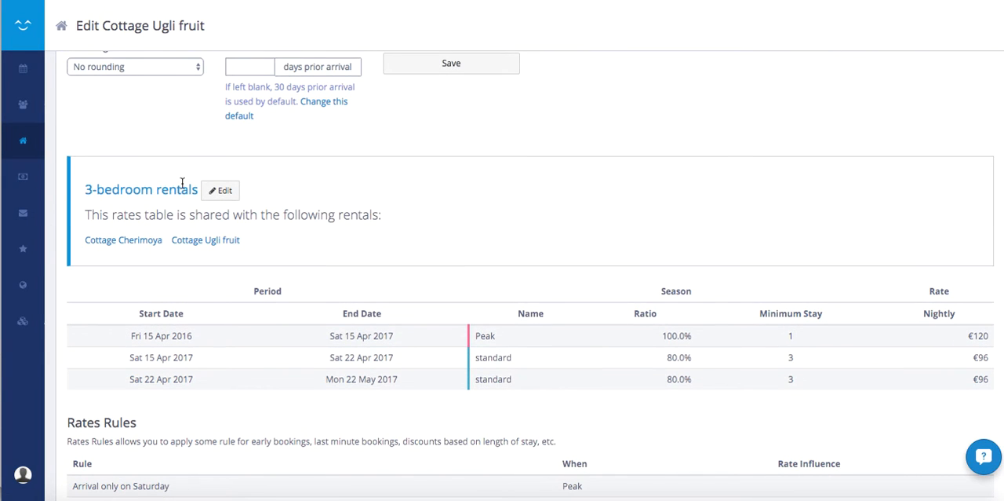
{"action": "scroll", "scroll_direction": "down", "scroll_amount": 3}
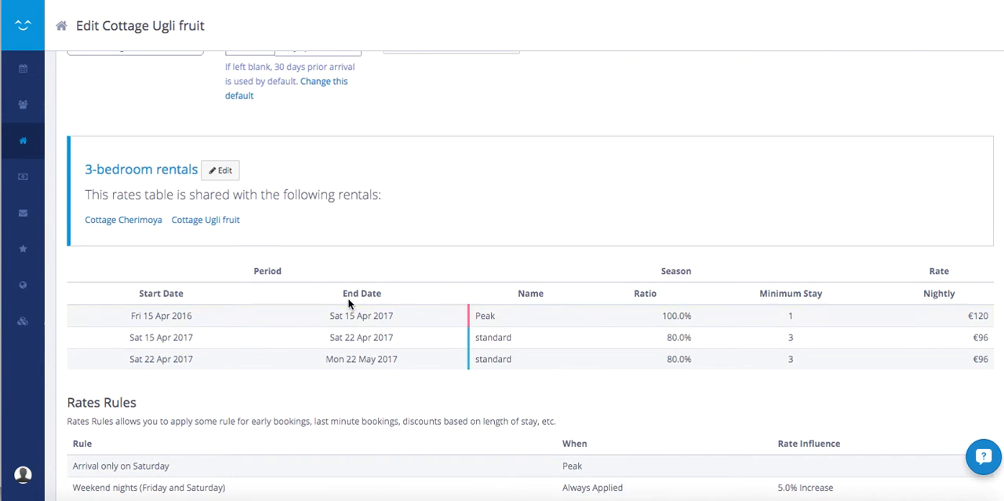
{"action": "scroll", "scroll_direction": "down", "scroll_amount": 3}
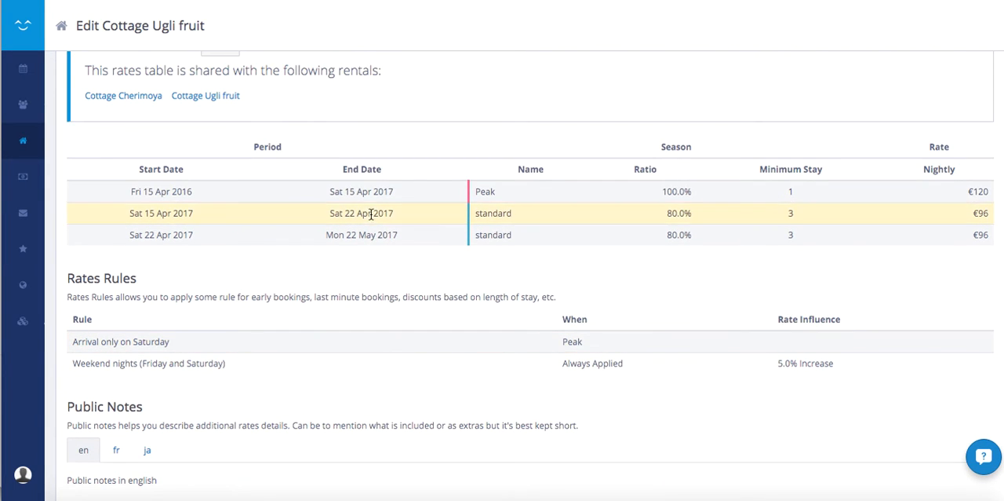
{"action": "mouse_move", "coordinate": [484, 191]}
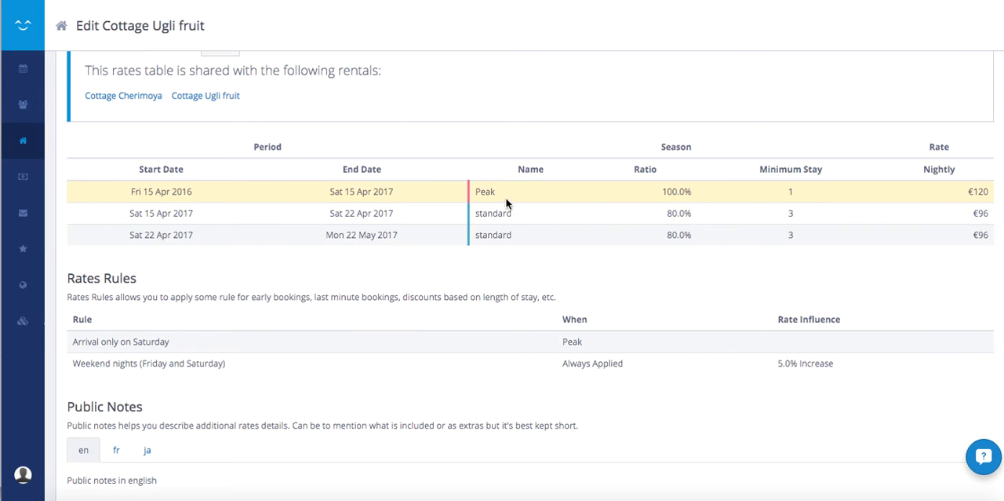
{"action": "scroll", "scroll_direction": "up", "scroll_amount": 3}
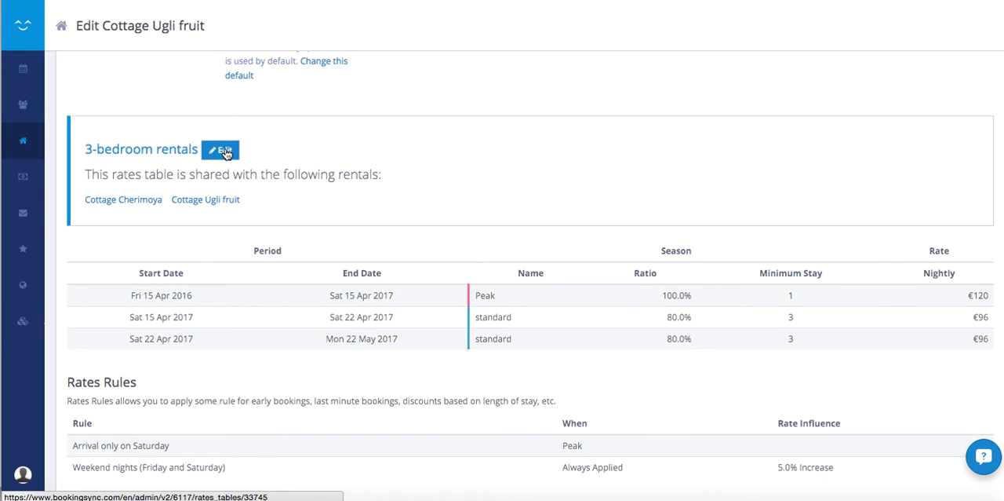
{"action": "mouse_move", "coordinate": [354, 236]}
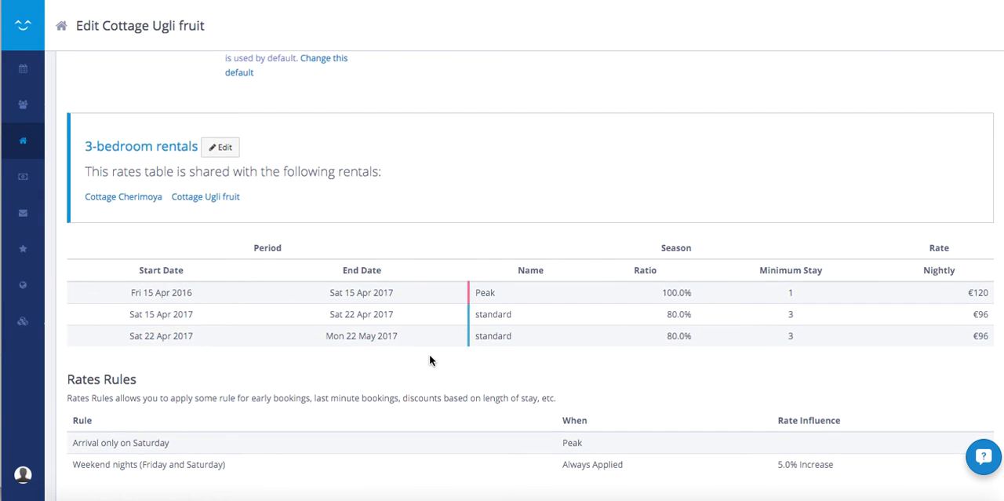
{"action": "scroll", "scroll_direction": "down", "scroll_amount": 3}
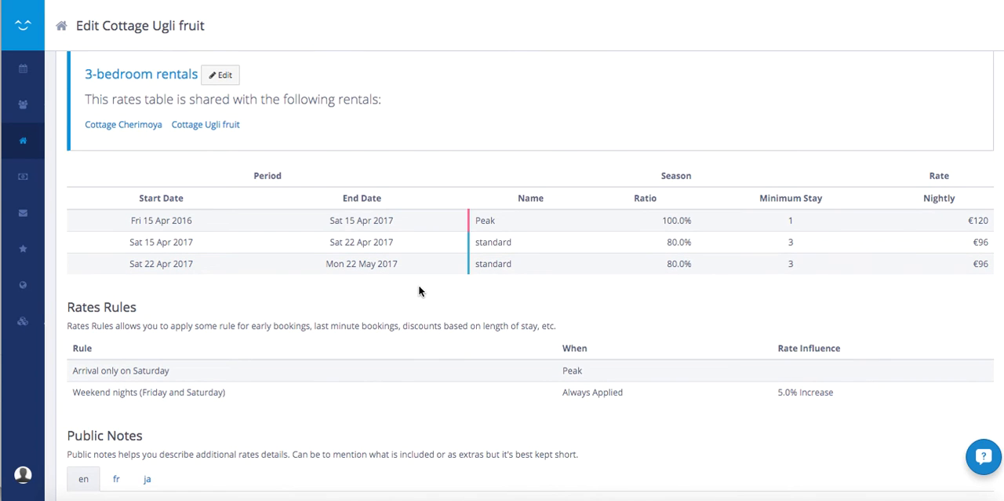
{"action": "scroll", "scroll_direction": "down", "scroll_amount": 3}
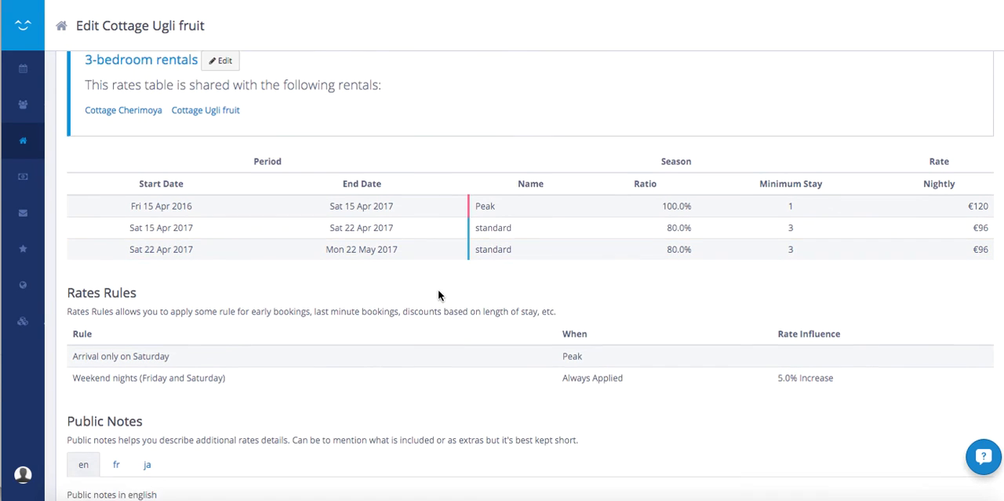
{"action": "scroll", "scroll_direction": "down", "scroll_amount": 3}
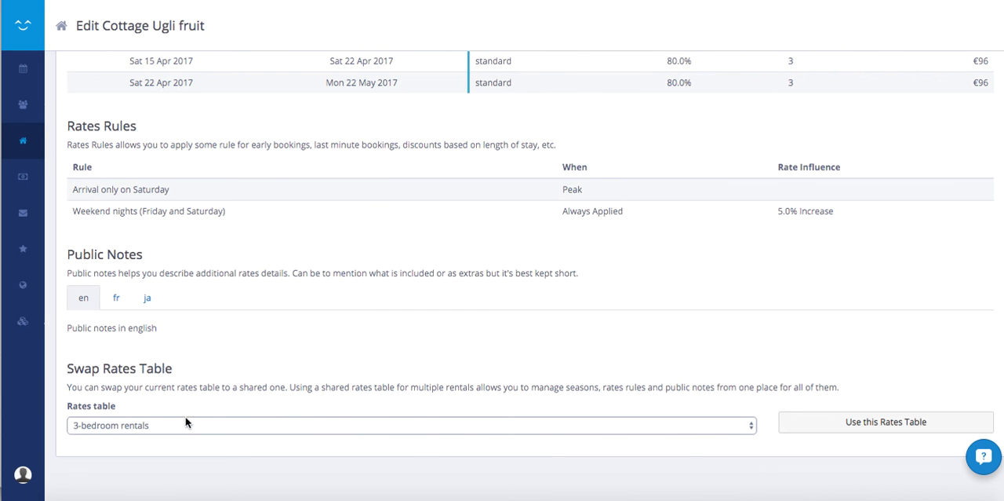
- Create and use a new rates table with Shared unchecked and no clone source
{"action": "left_click", "coordinate": [411, 423]}
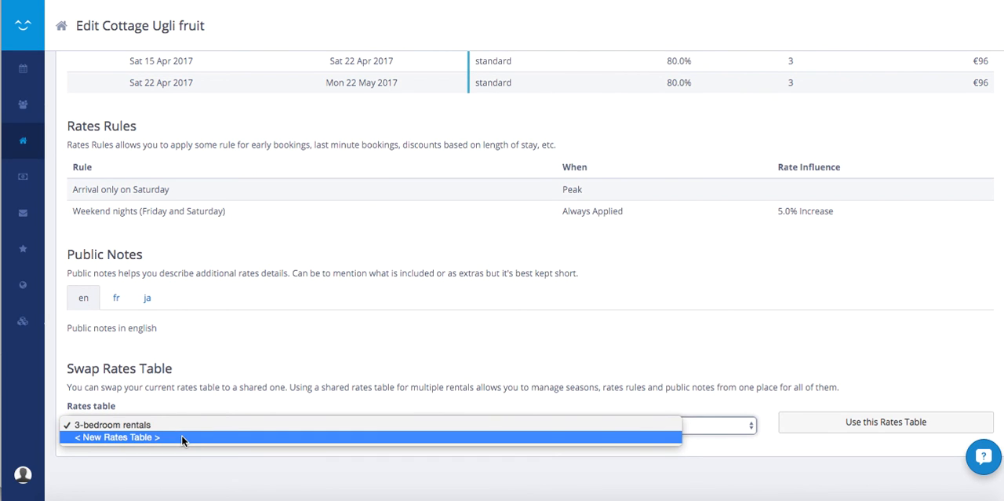
{"action": "left_click", "coordinate": [116, 437]}
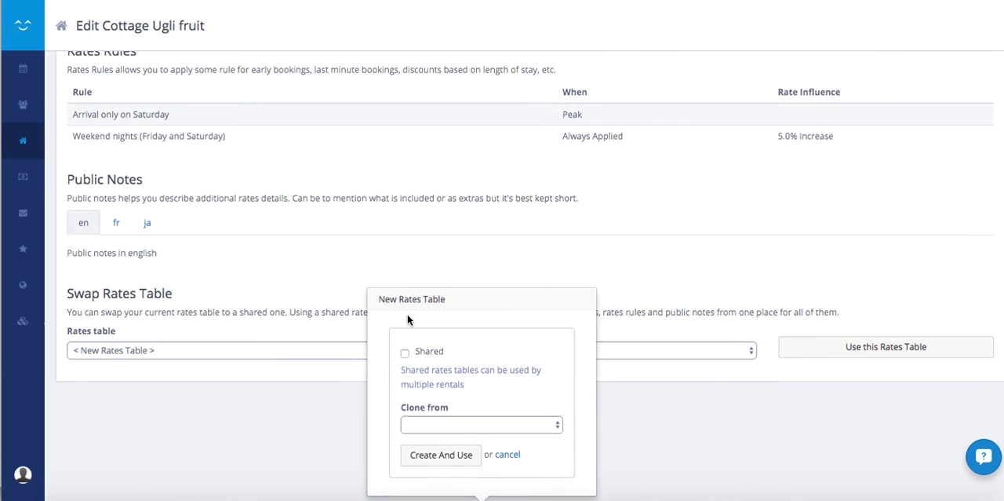
{"action": "mouse_move", "coordinate": [445, 424]}
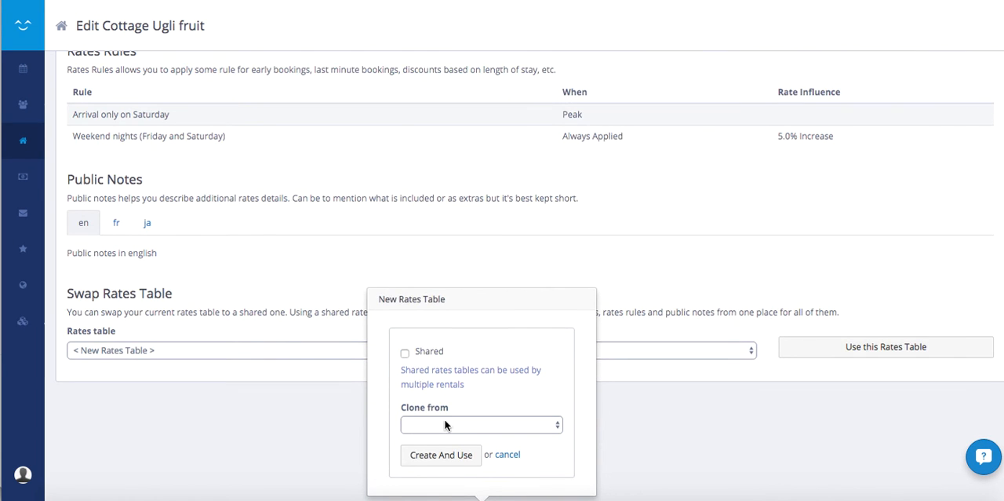
{"action": "mouse_move", "coordinate": [439, 455]}
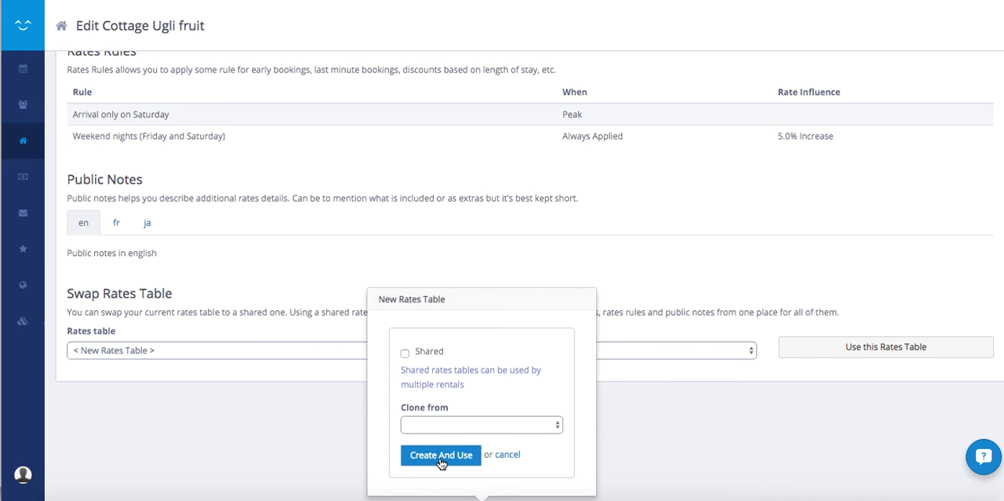
{"action": "left_click", "coordinate": [439, 455]}
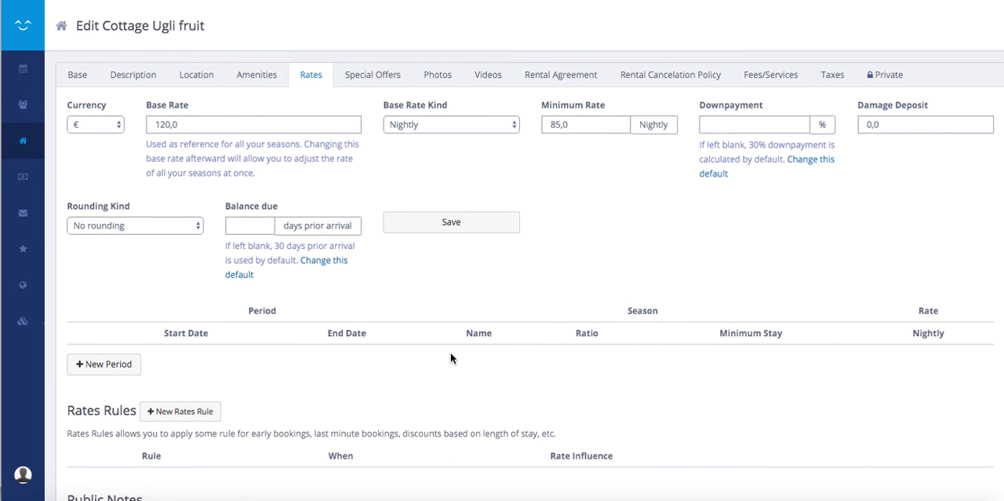